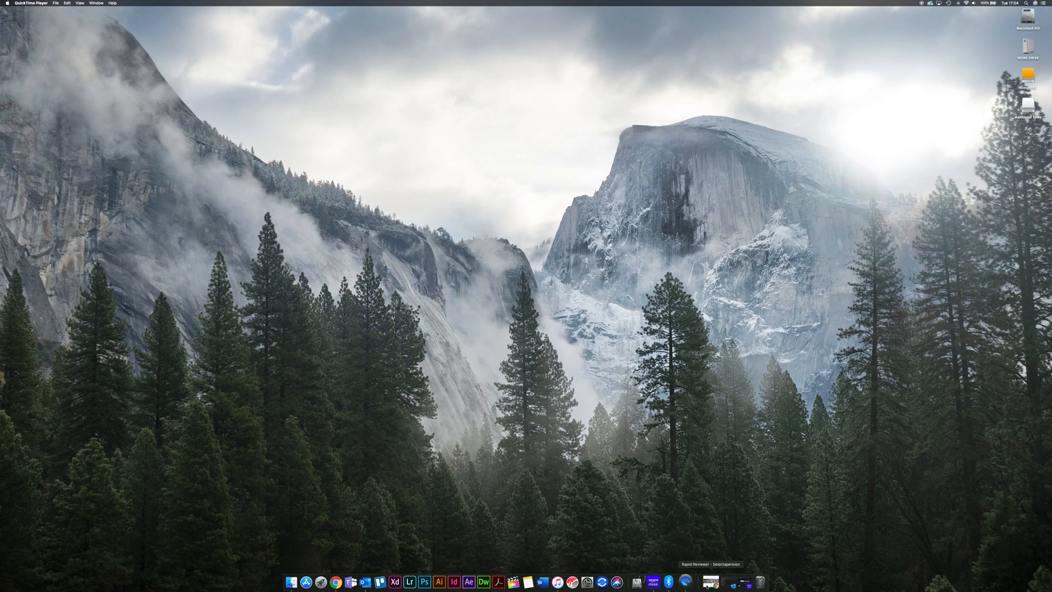
Step: Test-play the track Red Dust from the Zero 7 results in Amazon Music, then pause it
{"action": "left_click", "coordinate": [667, 582]}
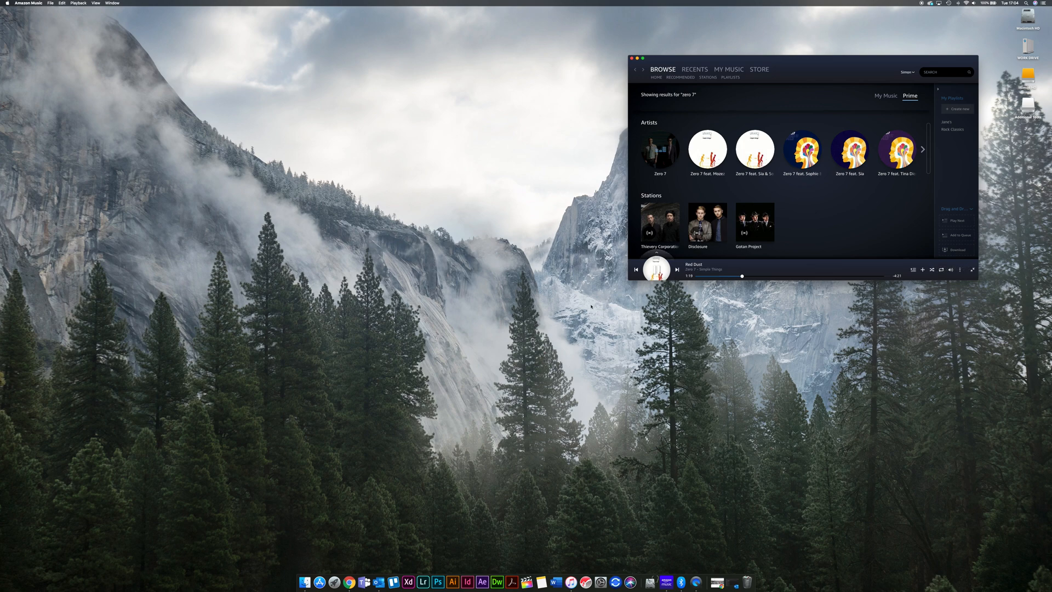
{"action": "left_click", "coordinate": [656, 270]}
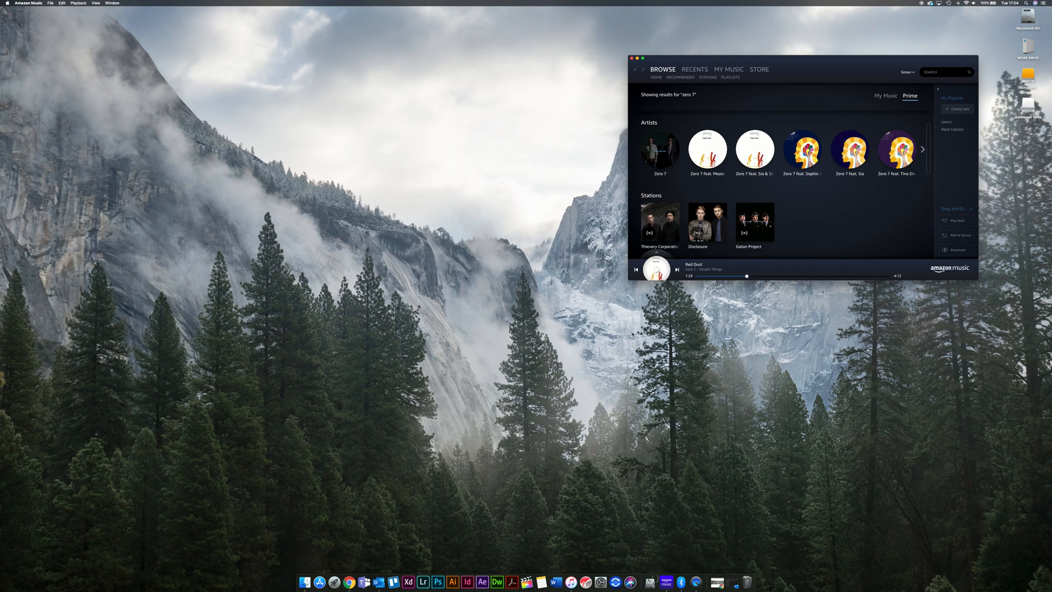
{"action": "left_click", "coordinate": [676, 269]}
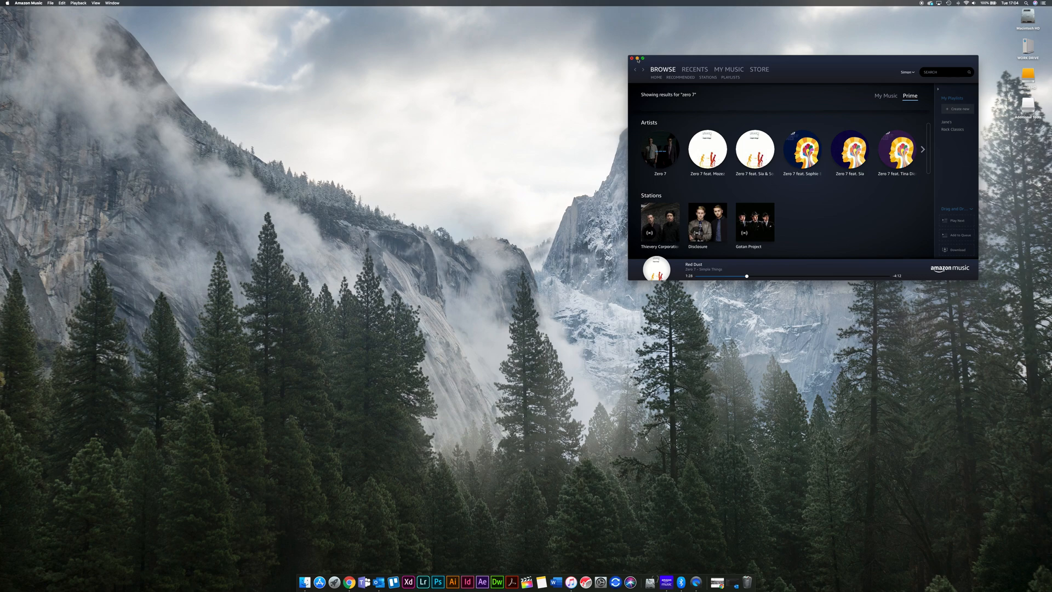
Step: Launch Bluetooth Explorer from the Hardware folder inside Additional Tools on the desktop
{"action": "left_click", "coordinate": [632, 59]}
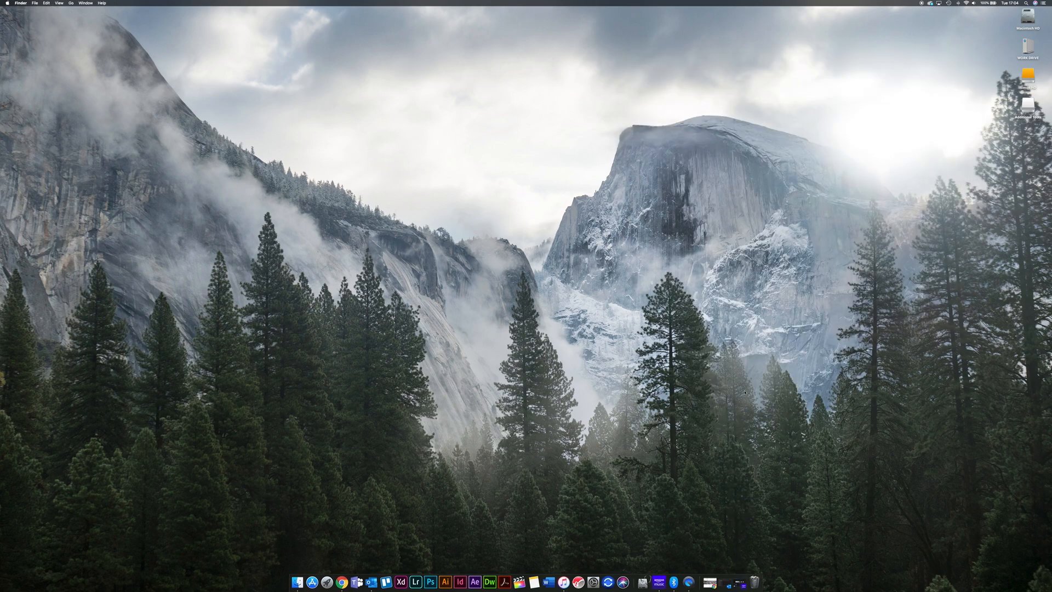
{"action": "mouse_move", "coordinate": [824, 226]}
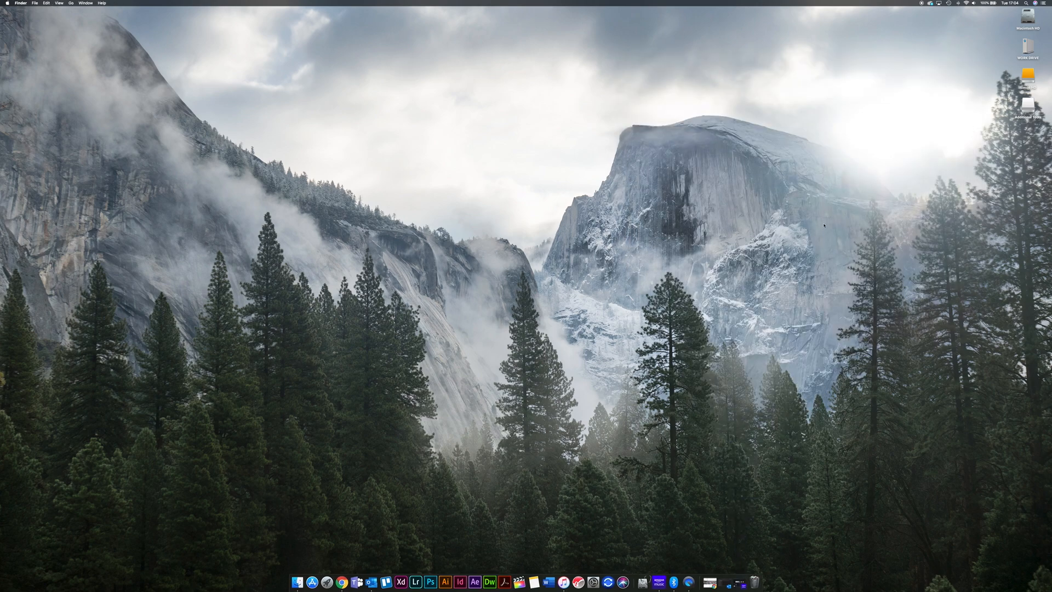
{"action": "mouse_move", "coordinate": [880, 268]}
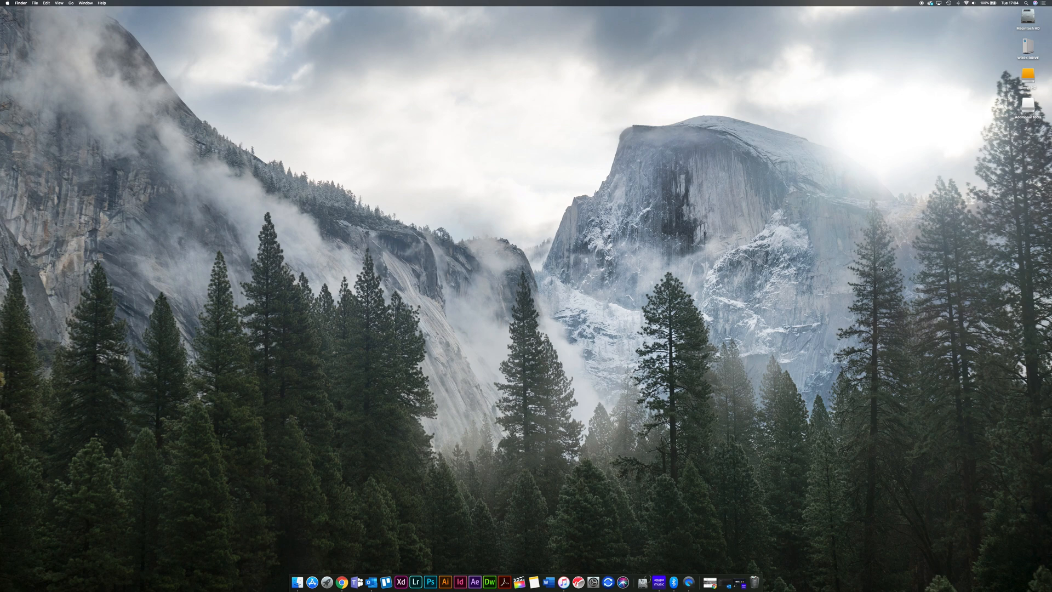
{"action": "mouse_move", "coordinate": [688, 581]}
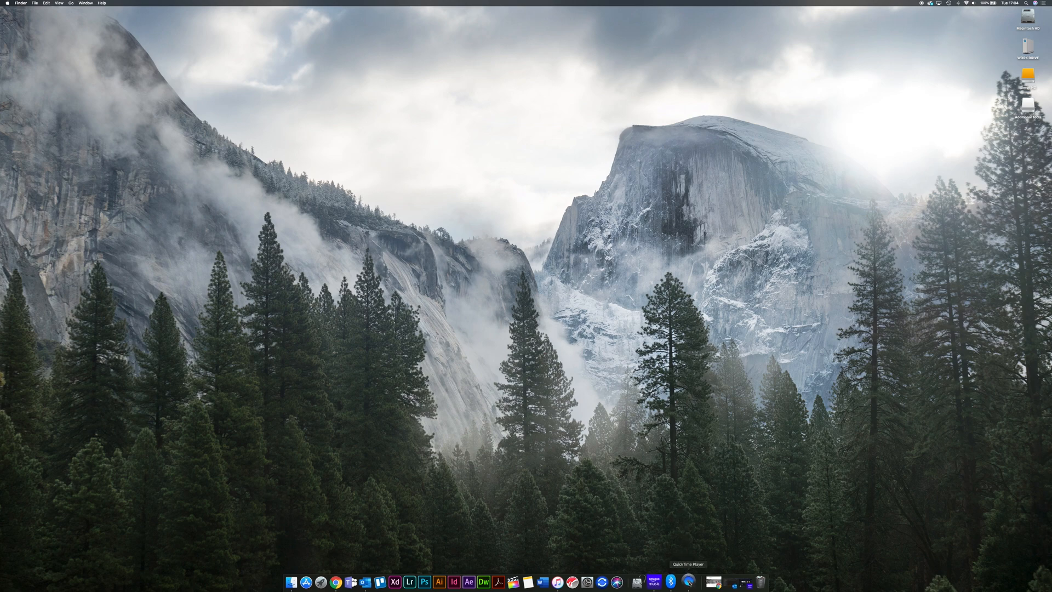
{"action": "mouse_move", "coordinate": [671, 581]}
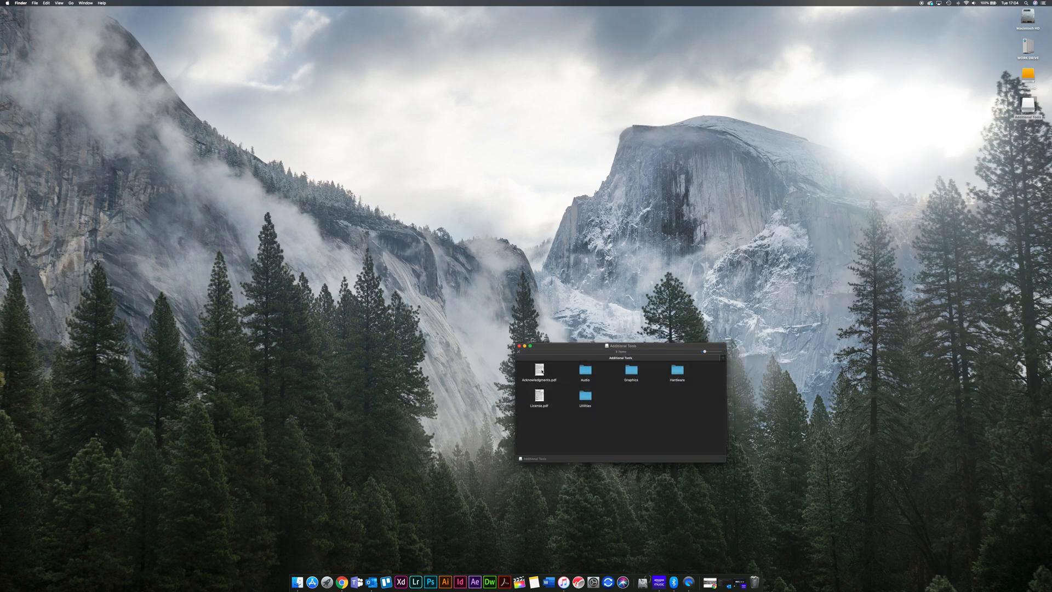
{"action": "left_click", "coordinate": [676, 369]}
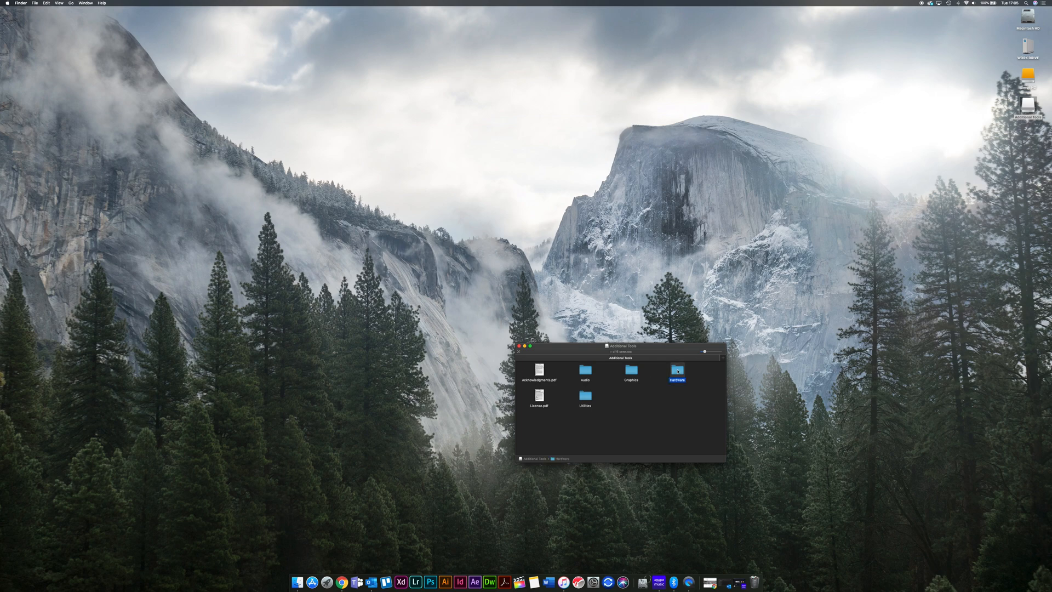
{"action": "double_click", "coordinate": [677, 369]}
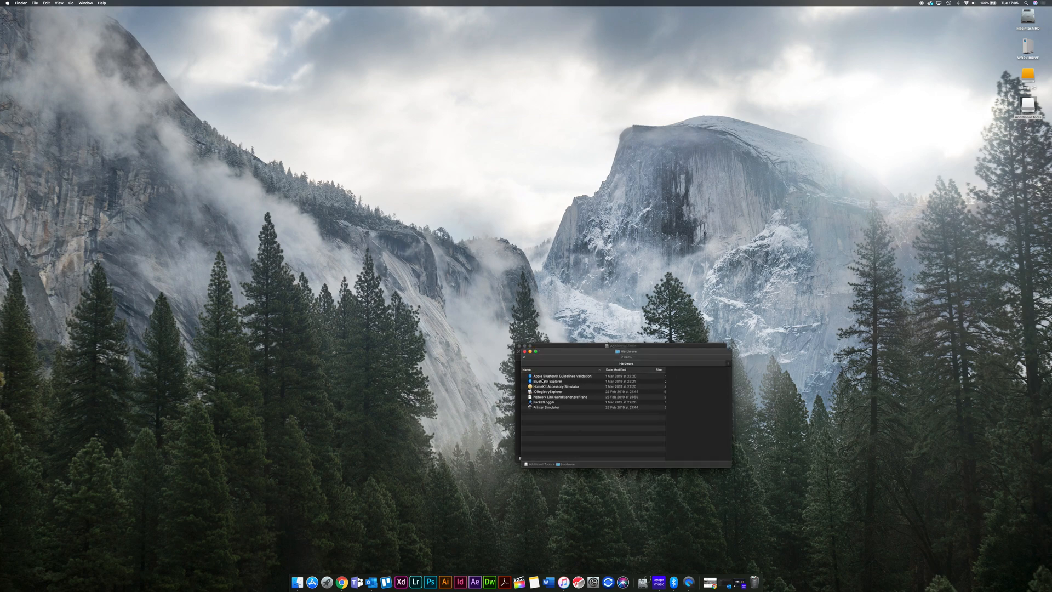
{"action": "left_click", "coordinate": [550, 382]}
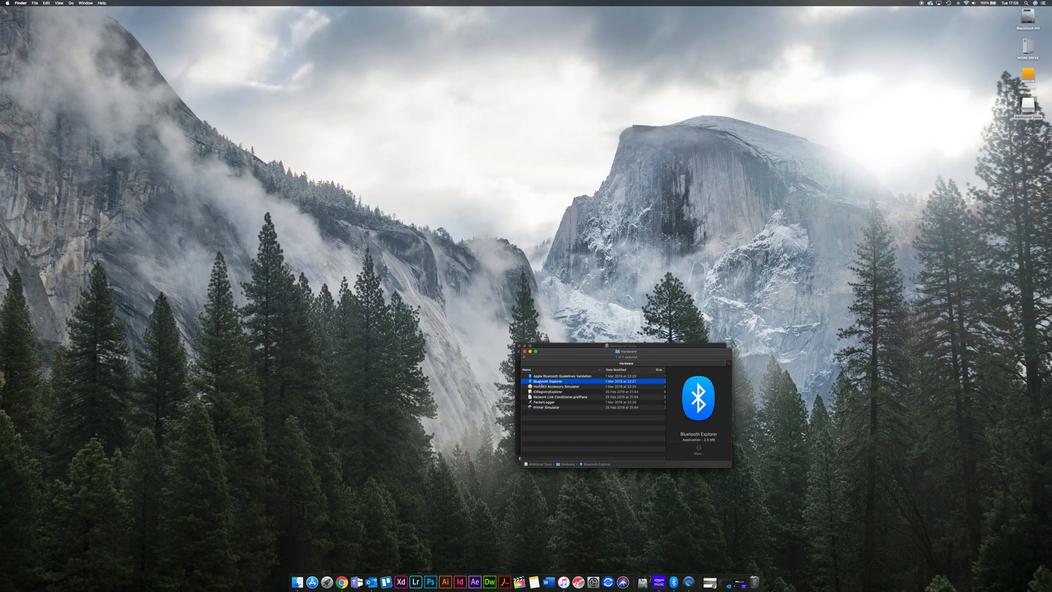
{"action": "left_click", "coordinate": [525, 350]}
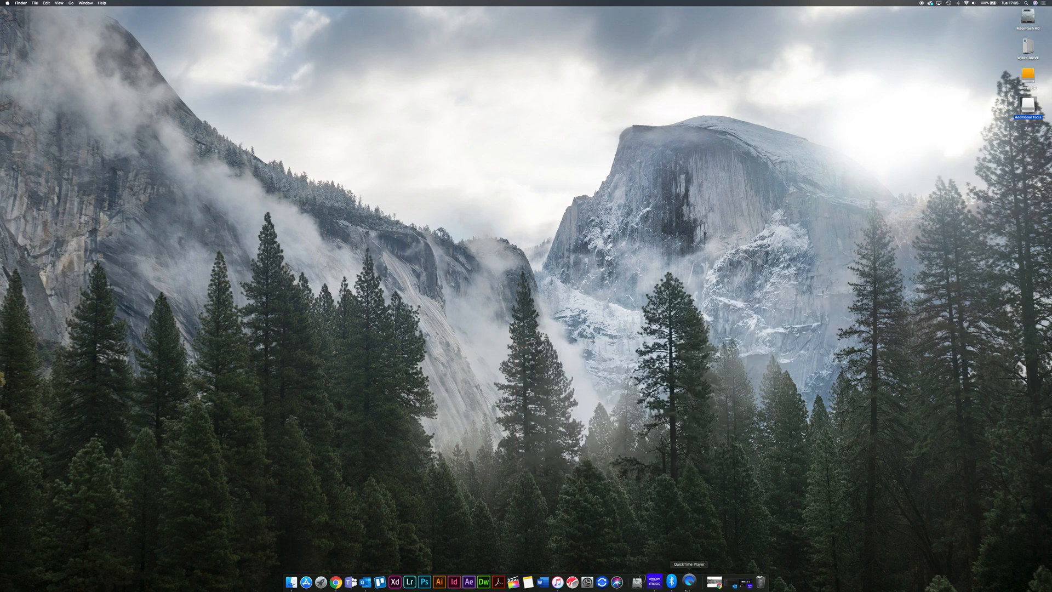
Step: Bring up Bluetooth Explorer's Audio Options window via Tools > Audio Options
{"action": "left_click", "coordinate": [671, 582]}
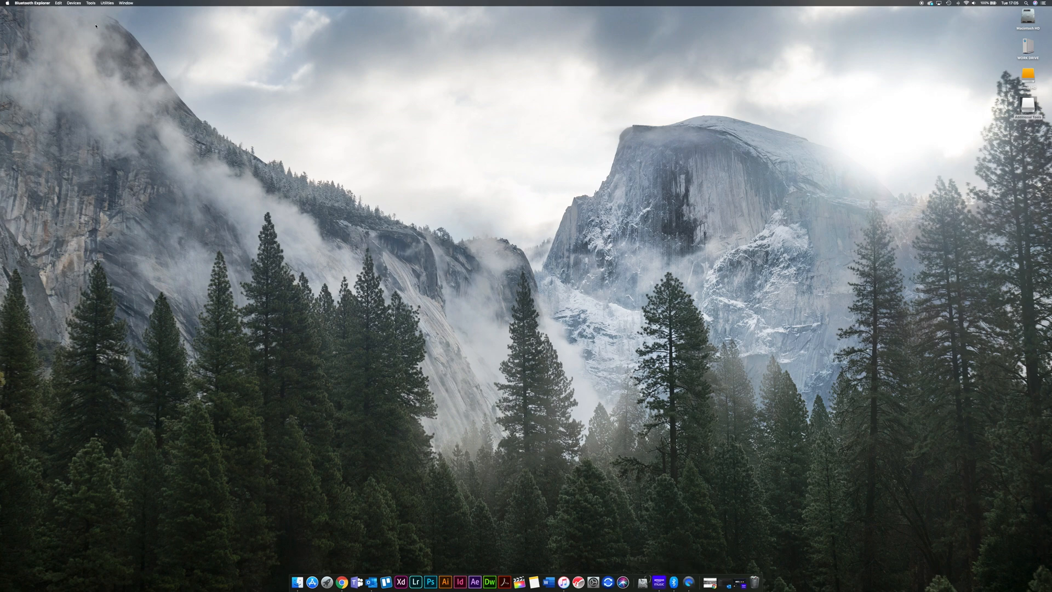
{"action": "left_click", "coordinate": [32, 3]}
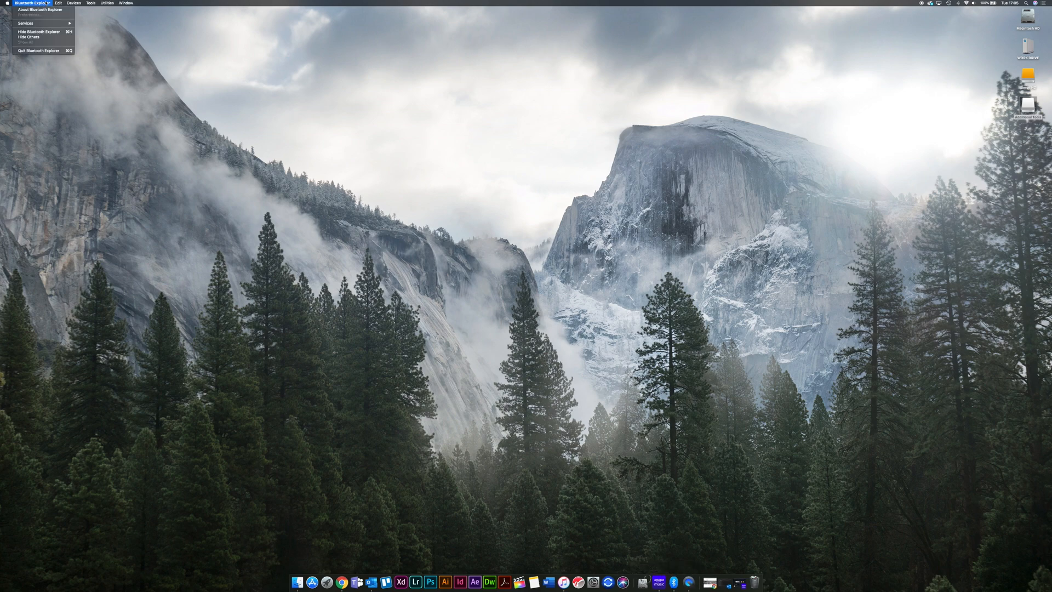
{"action": "left_click", "coordinate": [90, 2]}
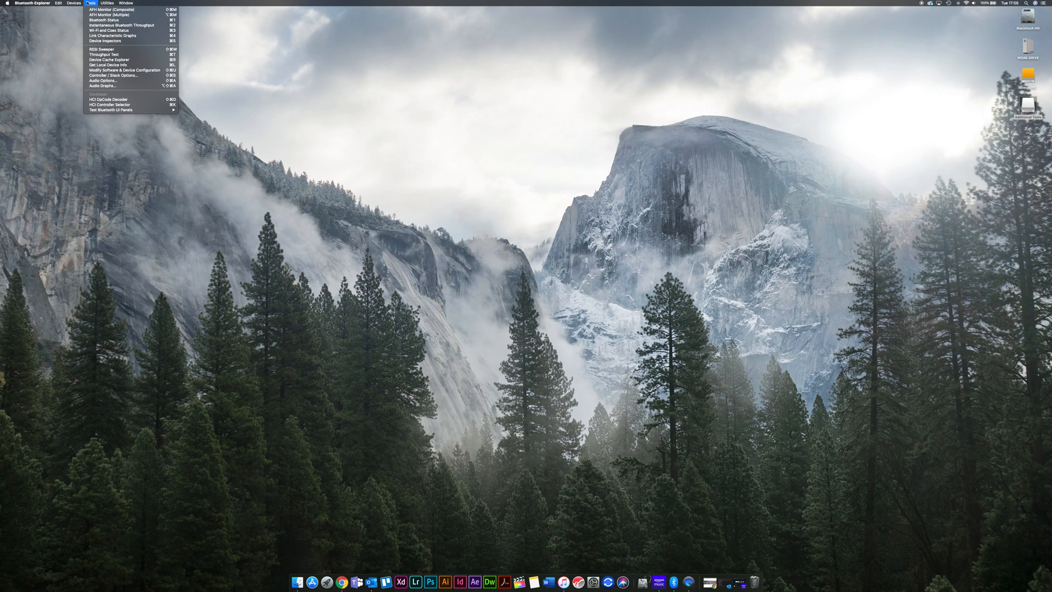
{"action": "mouse_move", "coordinate": [124, 70]}
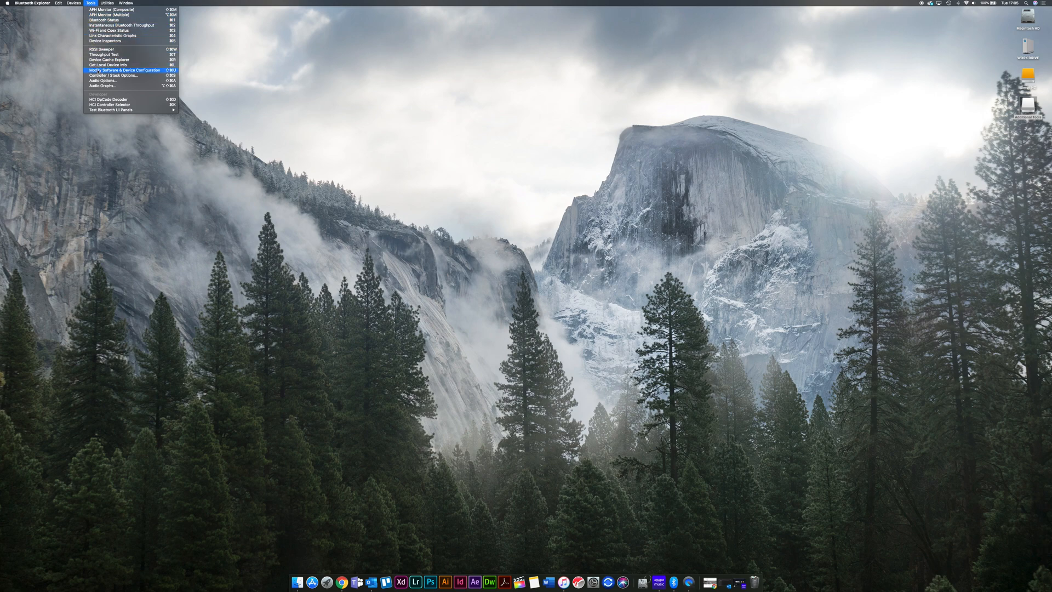
{"action": "mouse_move", "coordinate": [102, 80]}
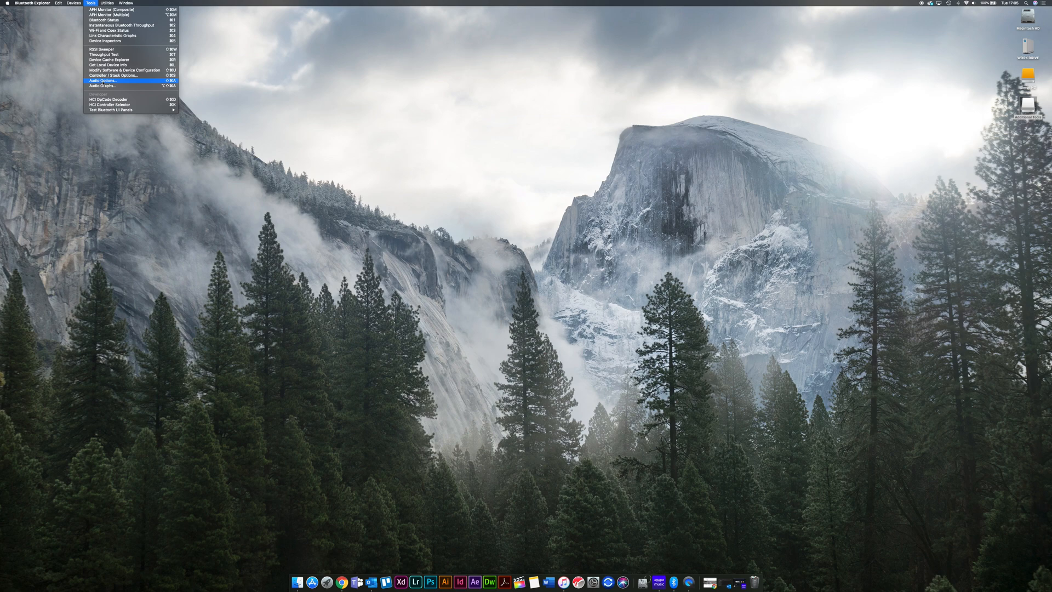
{"action": "left_click", "coordinate": [101, 80]}
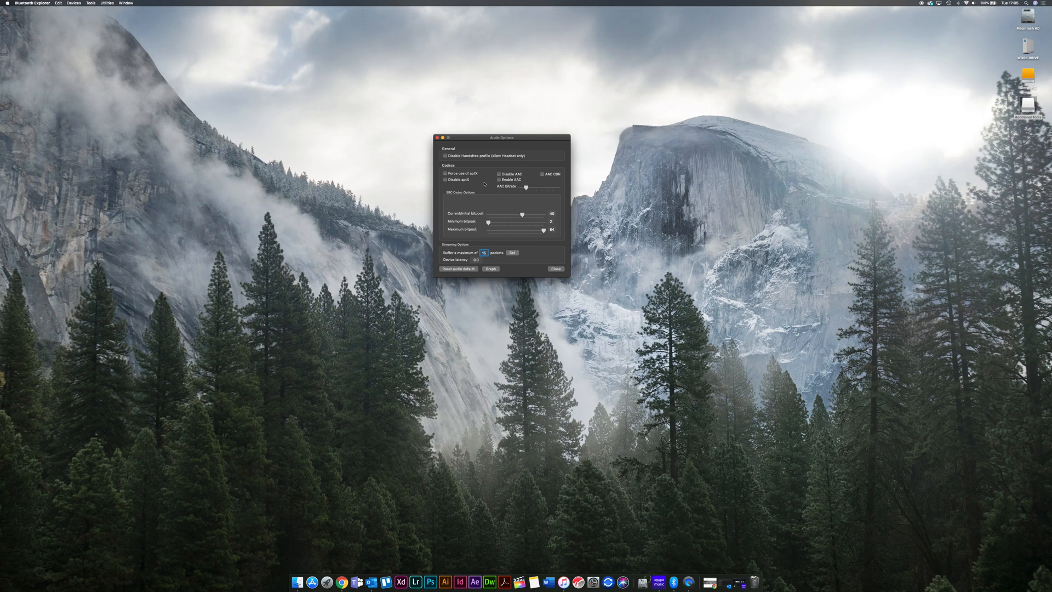
Step: Set the bitpool sliders in Audio Options to custom values
{"action": "left_click", "coordinate": [445, 179]}
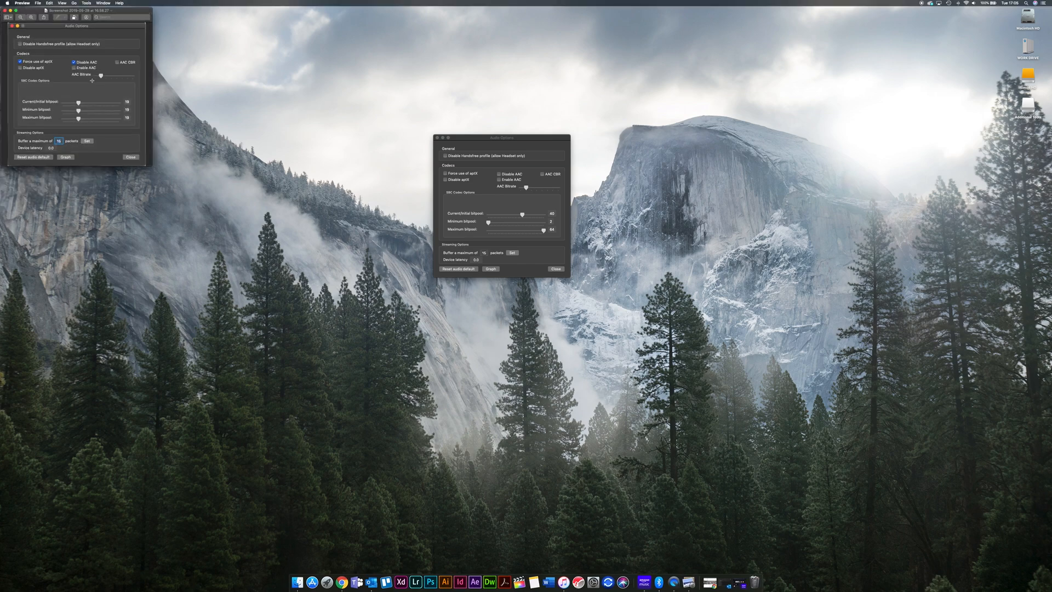
{"action": "left_click_drag", "start_coordinate": [77, 11], "coordinate": [275, 178]}
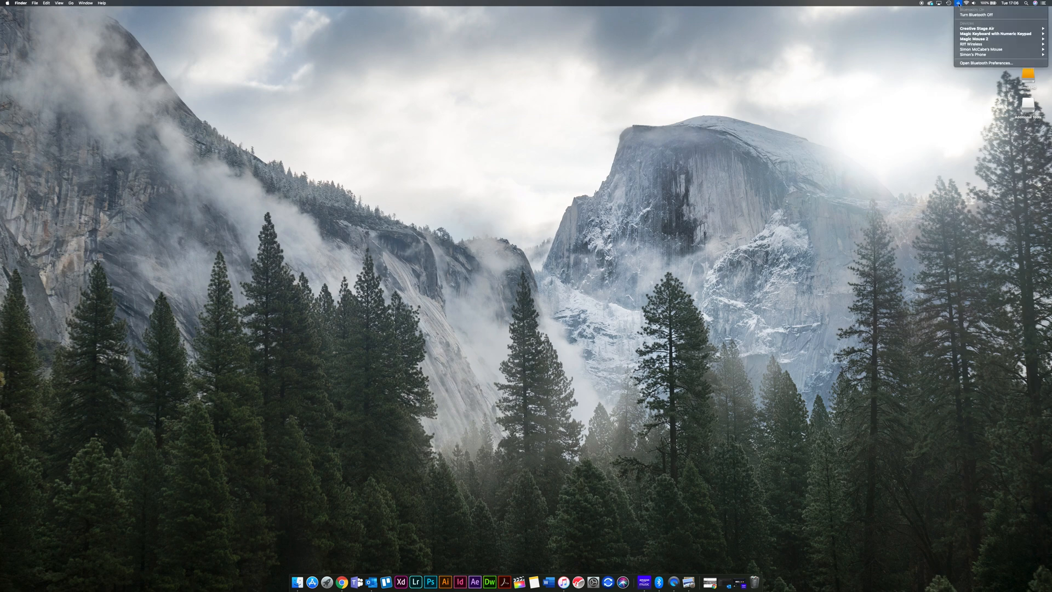
{"action": "mouse_move", "coordinate": [996, 27]}
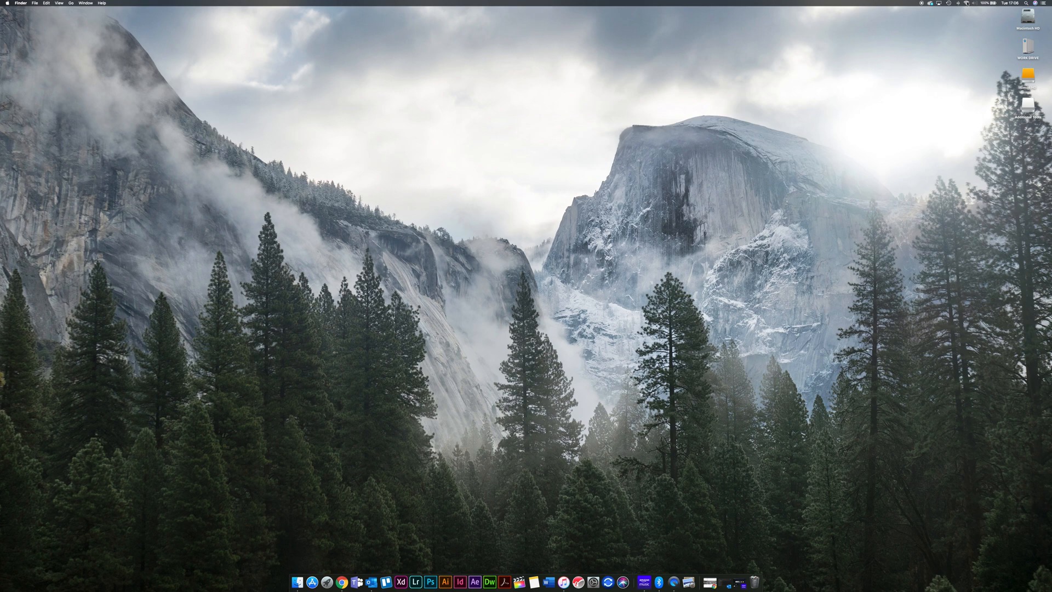
Step: Reconnect the Bluetooth speaker from the menu-bar Bluetooth icon so the new settings apply
{"action": "left_click", "coordinate": [957, 3]}
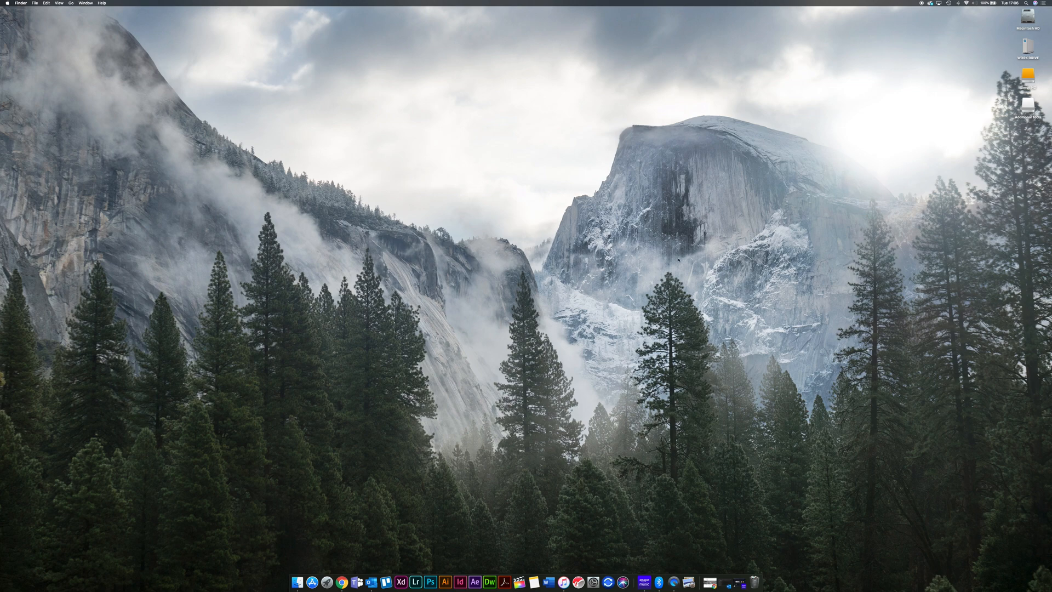
Step: Resume Red Dust in Amazon Music through the reconnected speaker, then pause it again
{"action": "left_click", "coordinate": [957, 3]}
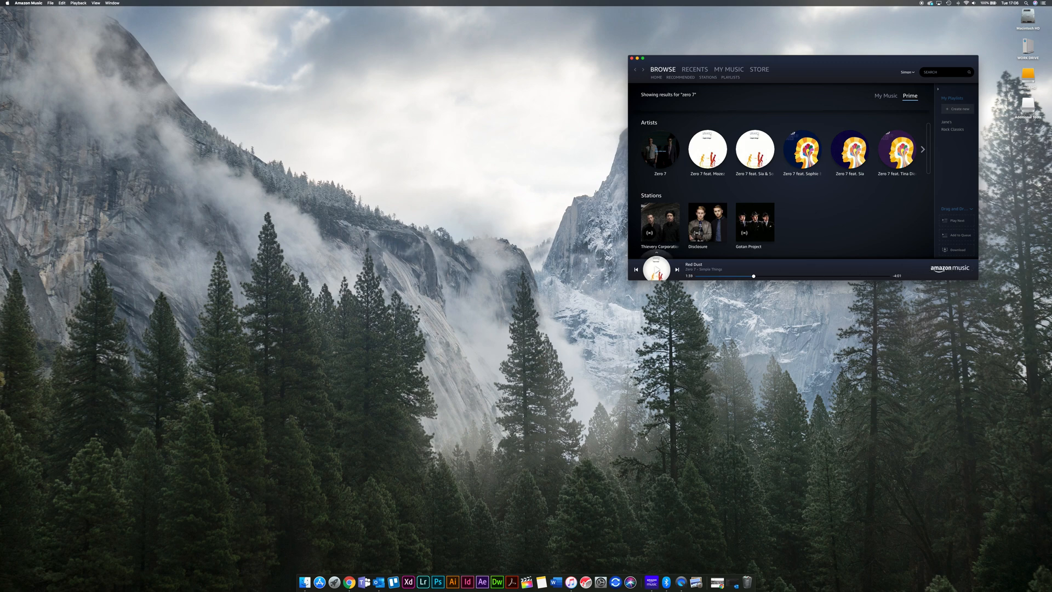
{"action": "left_click", "coordinate": [676, 269]}
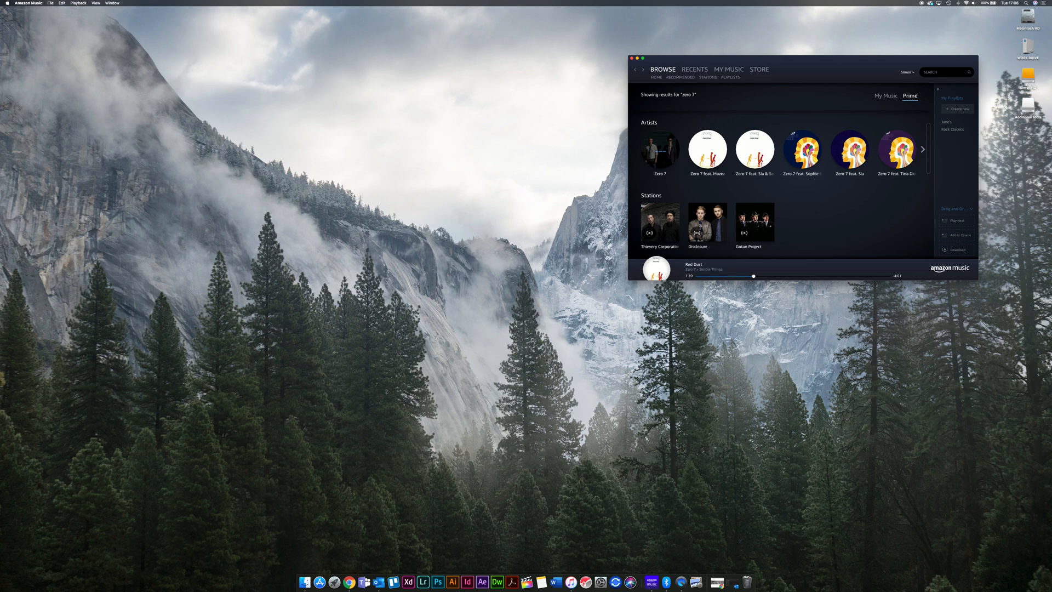